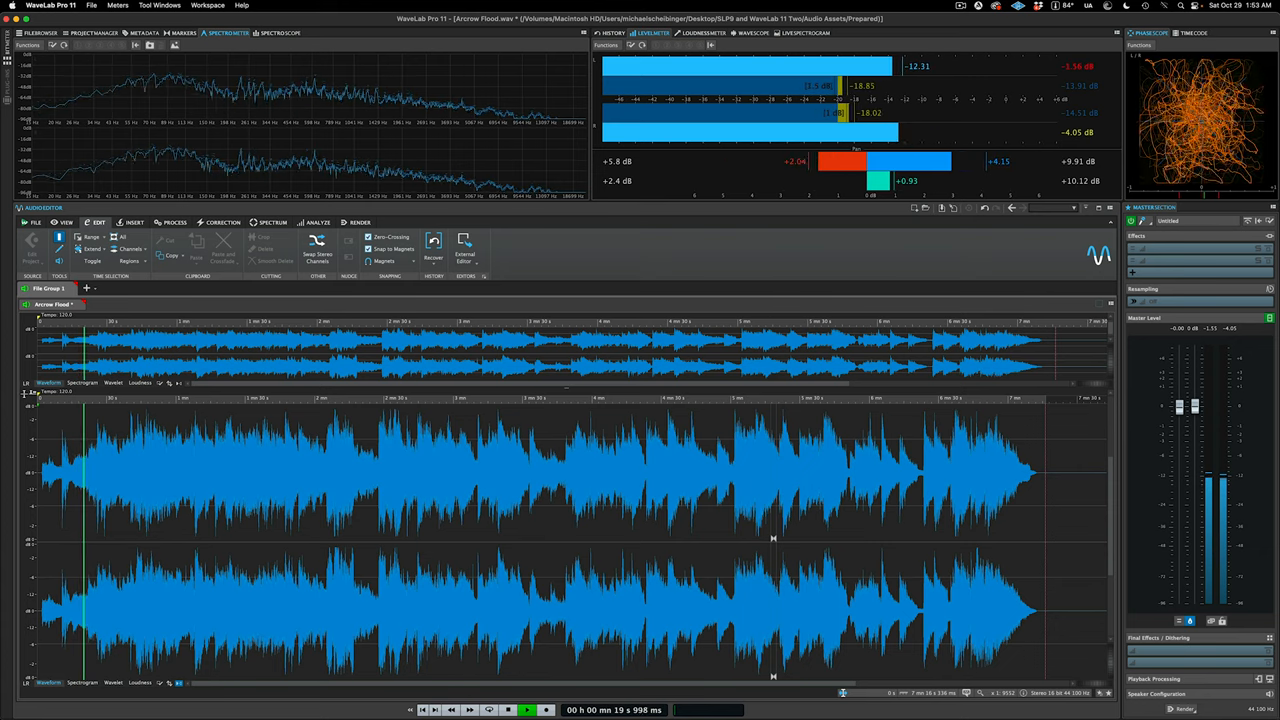
Set SpectraLayers 9 as the first External Editors application in WaveLab Preferences
left_click(527, 710)
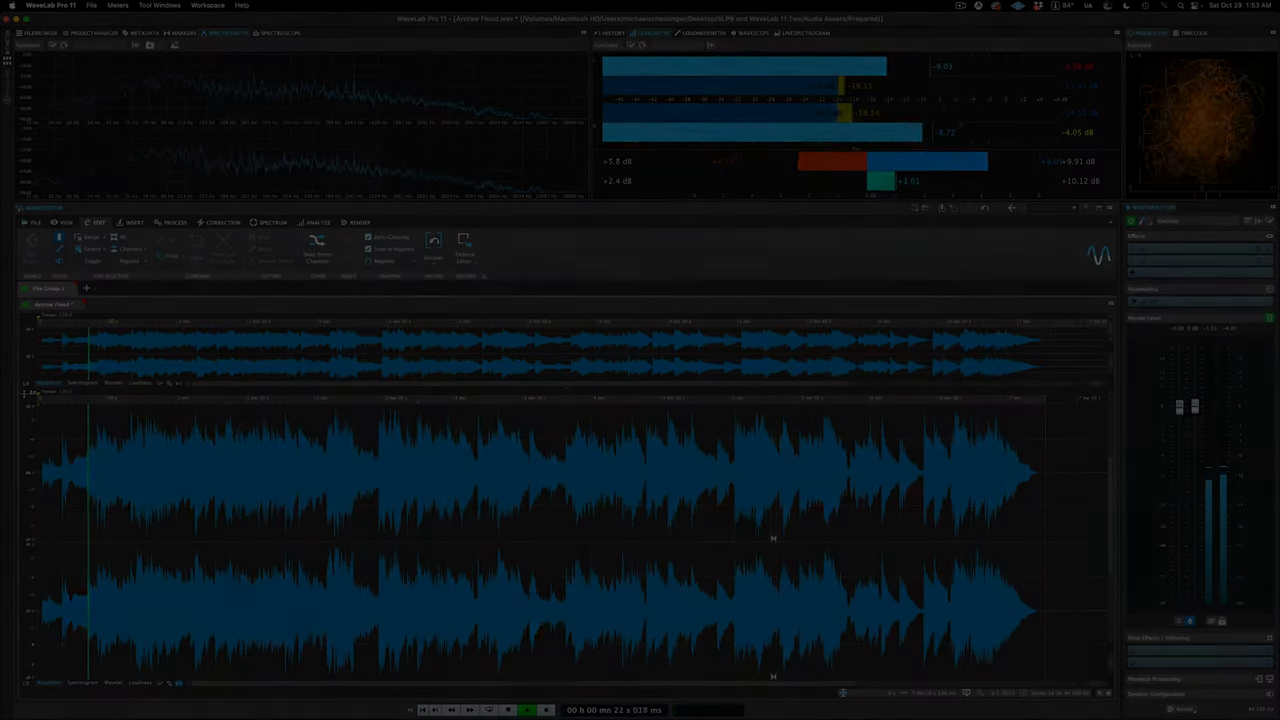
left_click(599, 141)
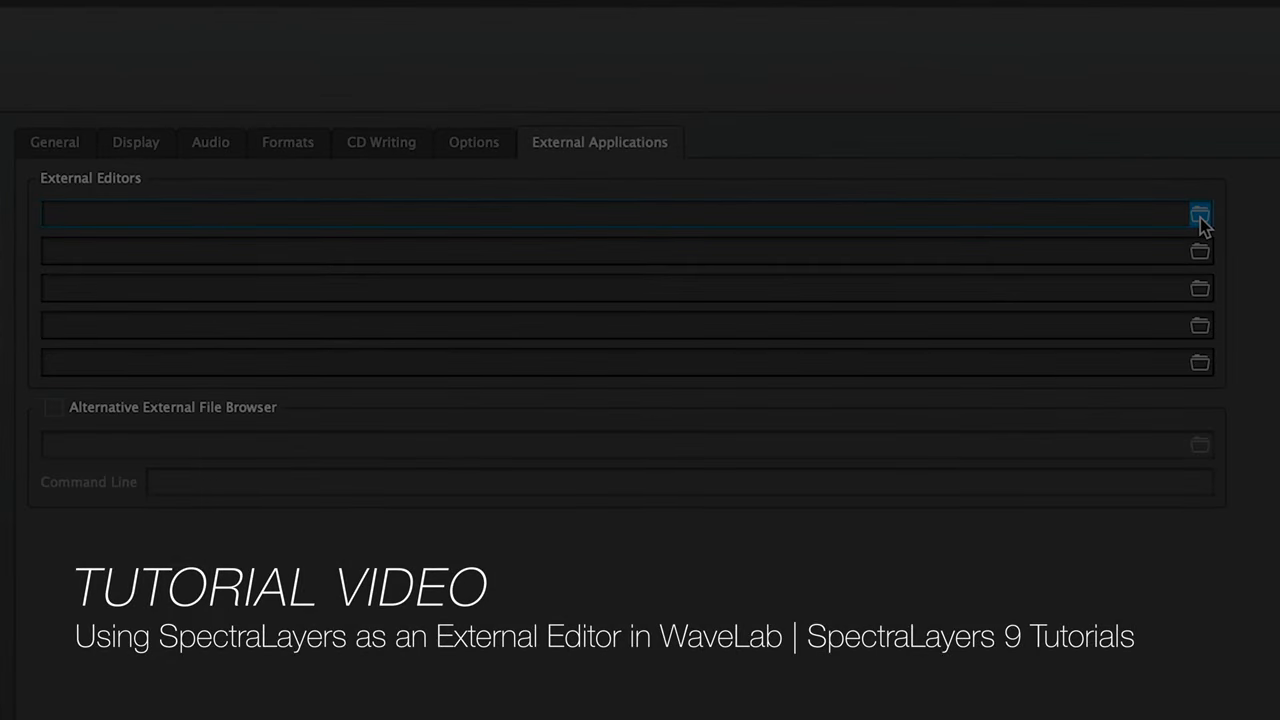
left_click(1200, 213)
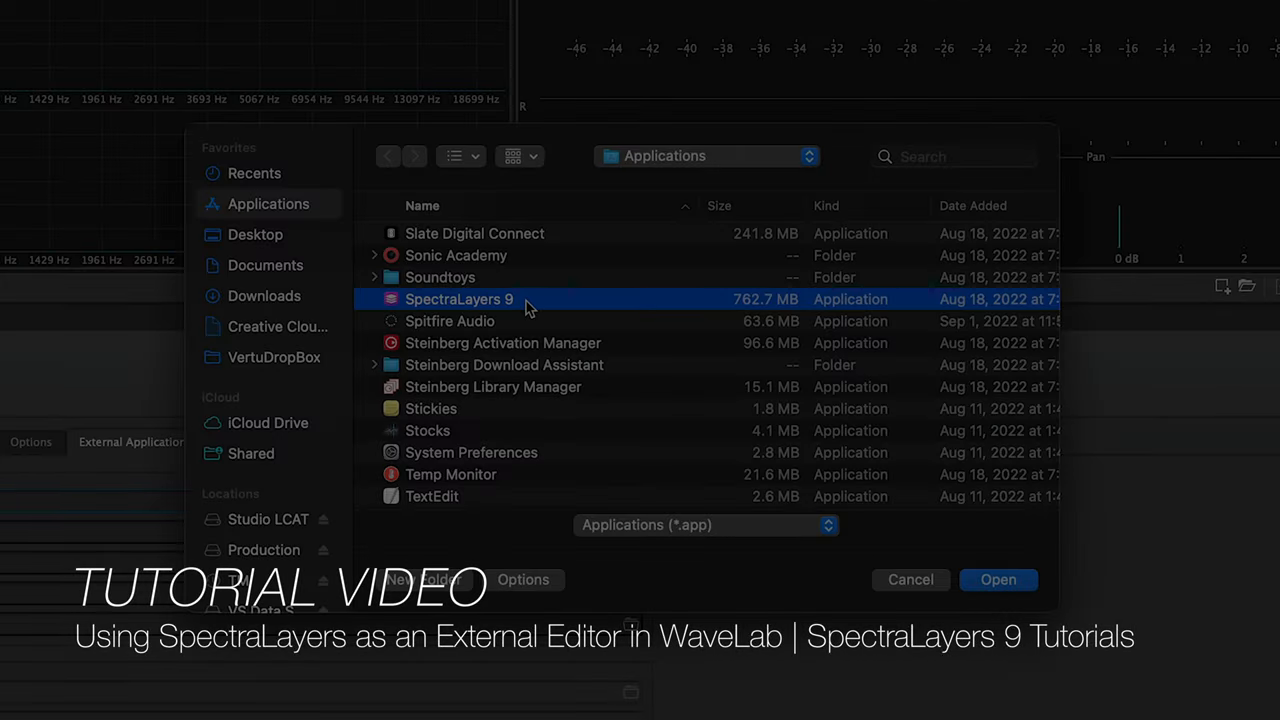
left_click(997, 579)
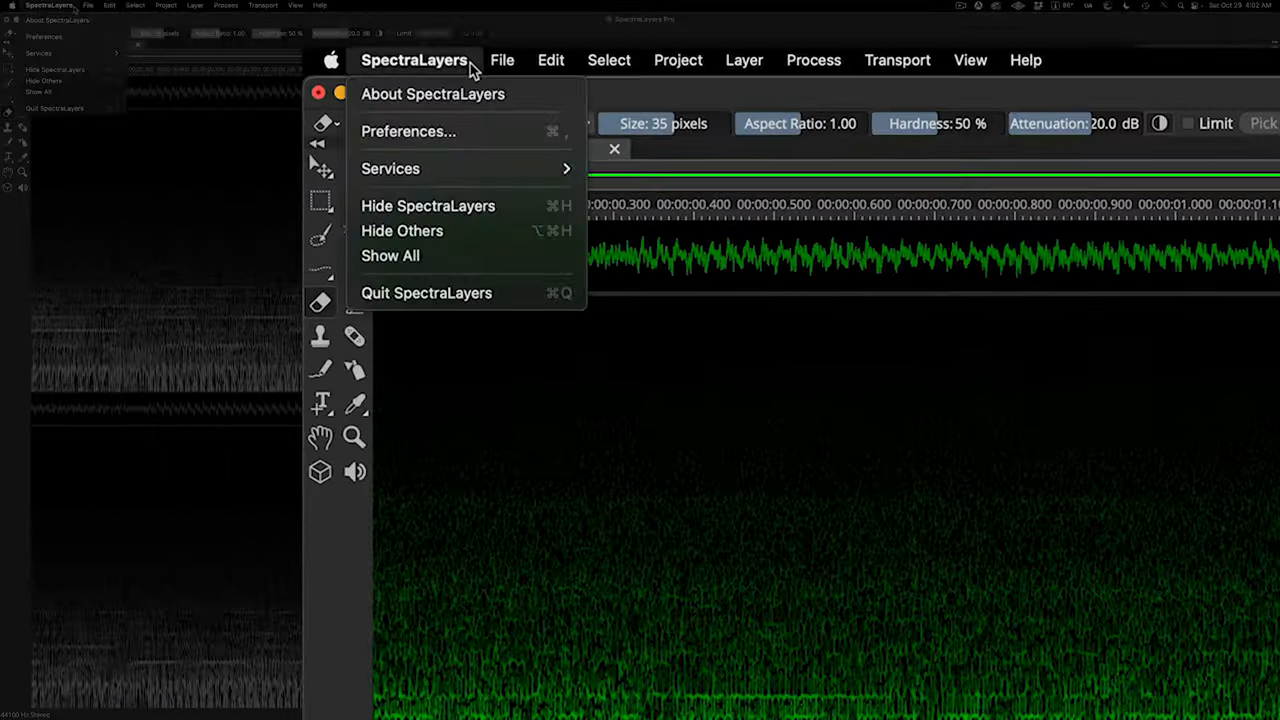
mouse_move(505, 293)
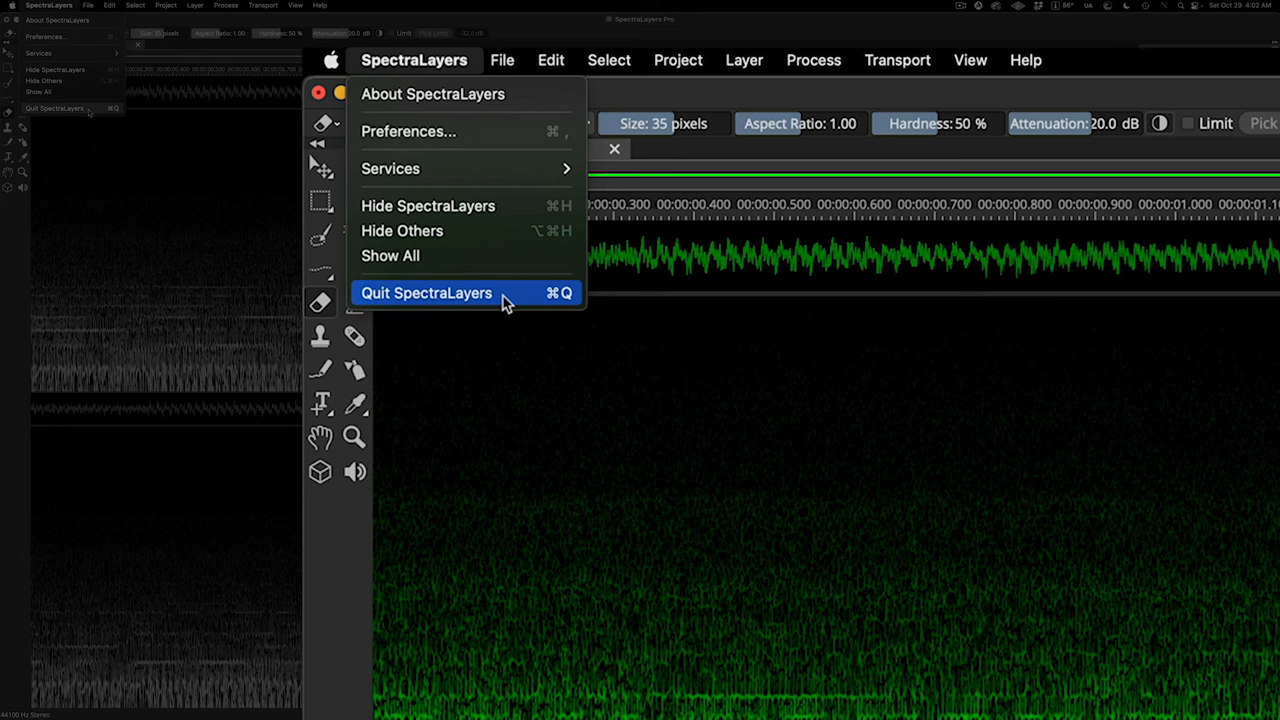
Quit SpectraLayers, confirm updating the WaveLab file, and play the repaired track
left_click(426, 293)
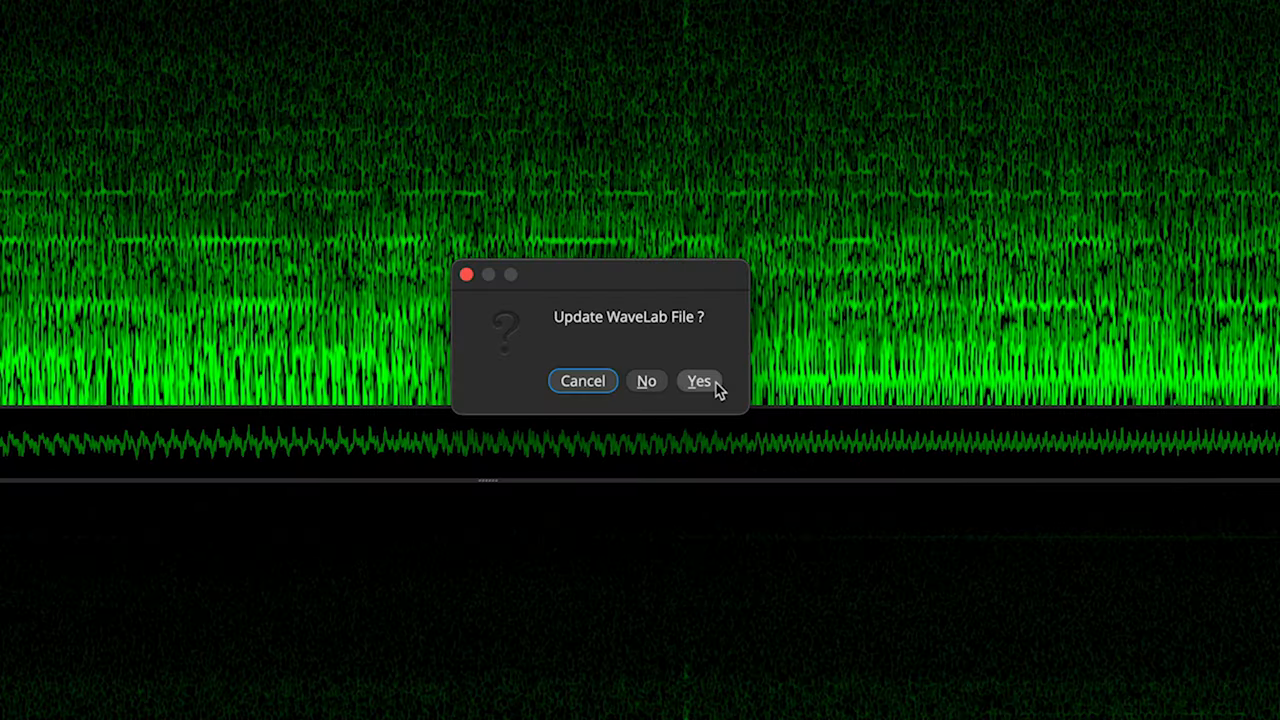
left_click(699, 381)
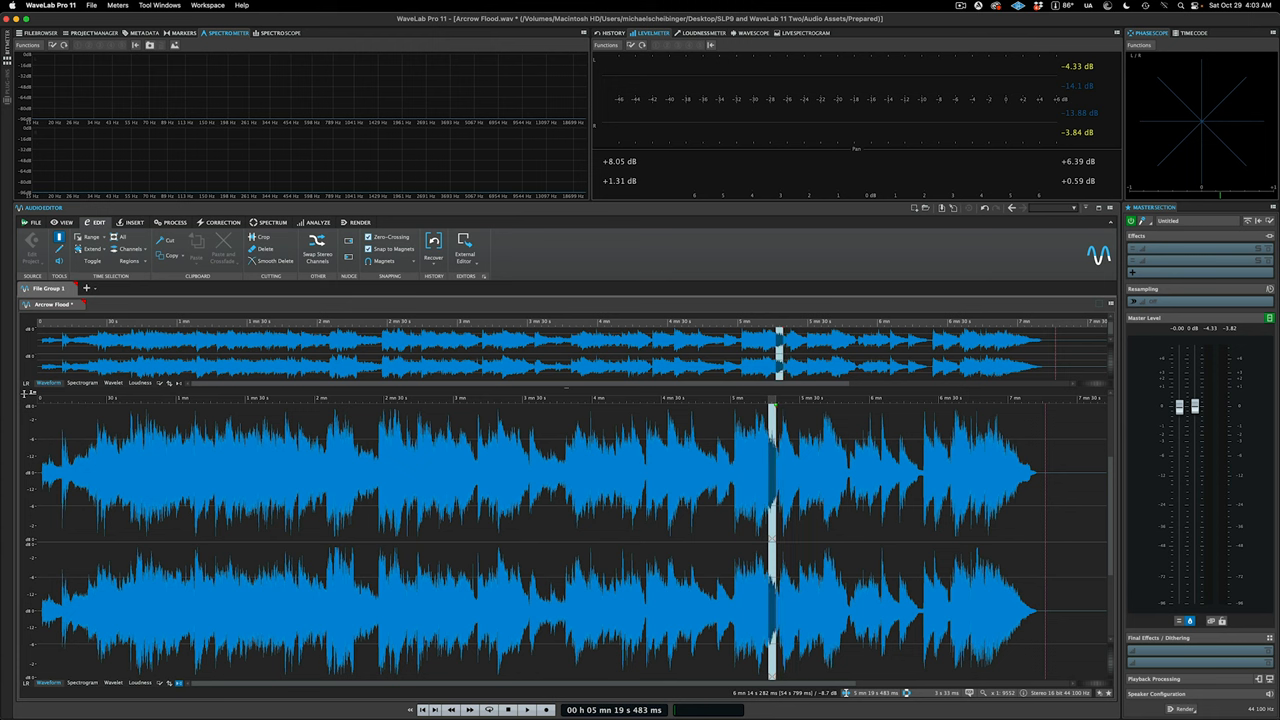
left_click(527, 710)
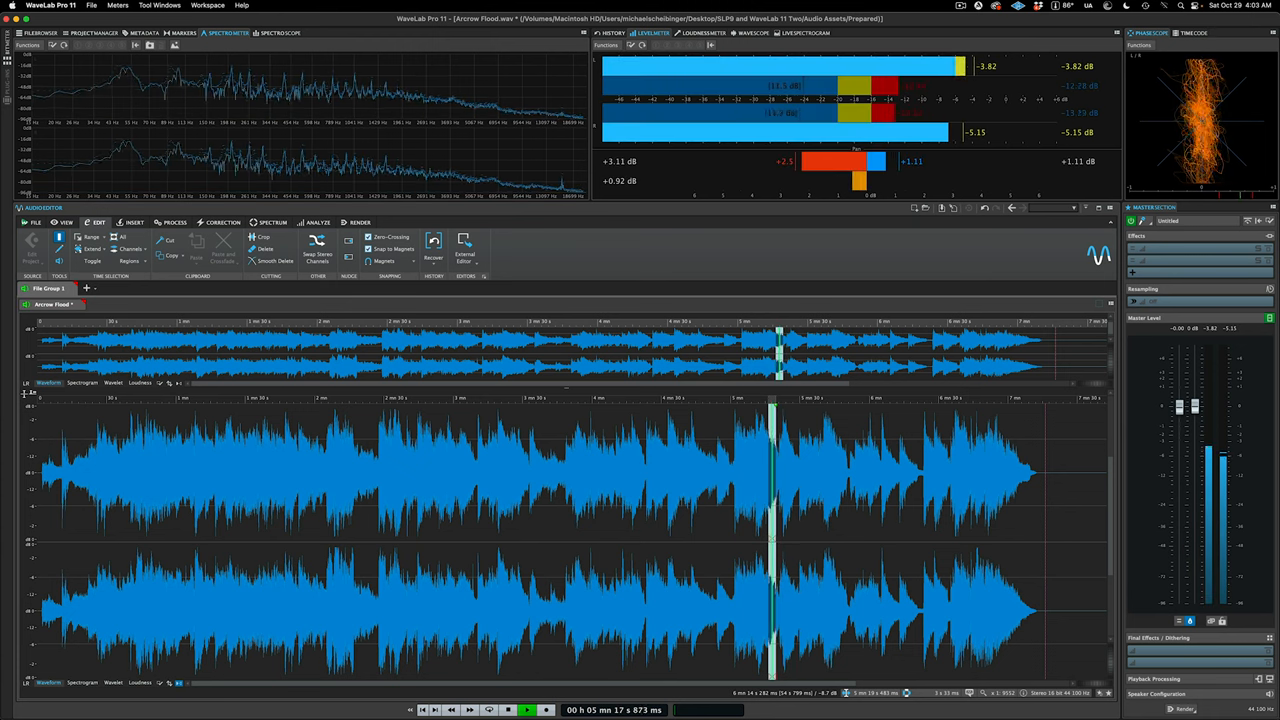